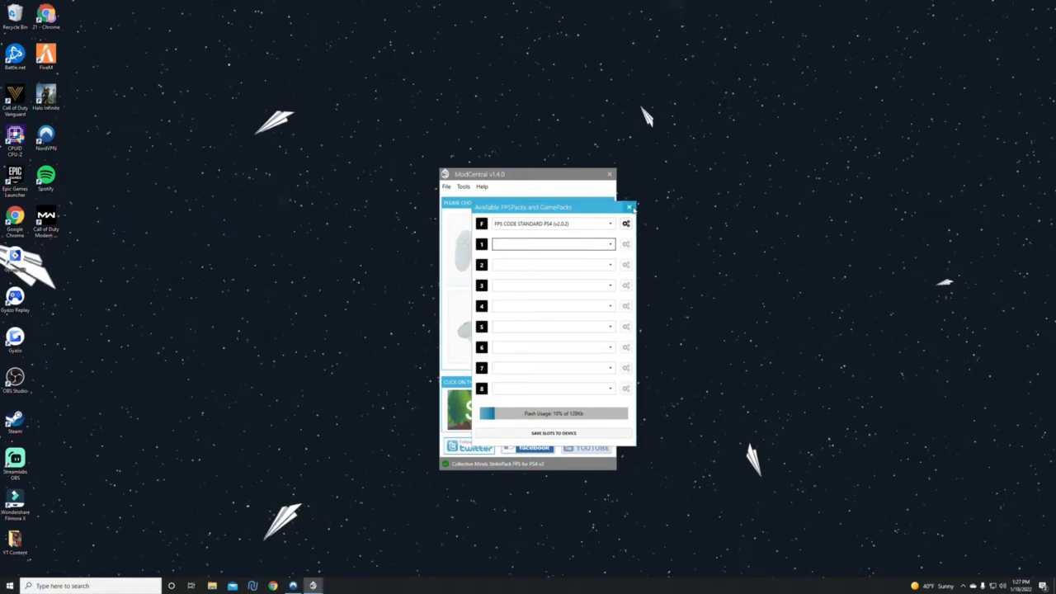
- Close the Available FPSPacks and GamePacks window to return to the main menu
left_click(630, 206)
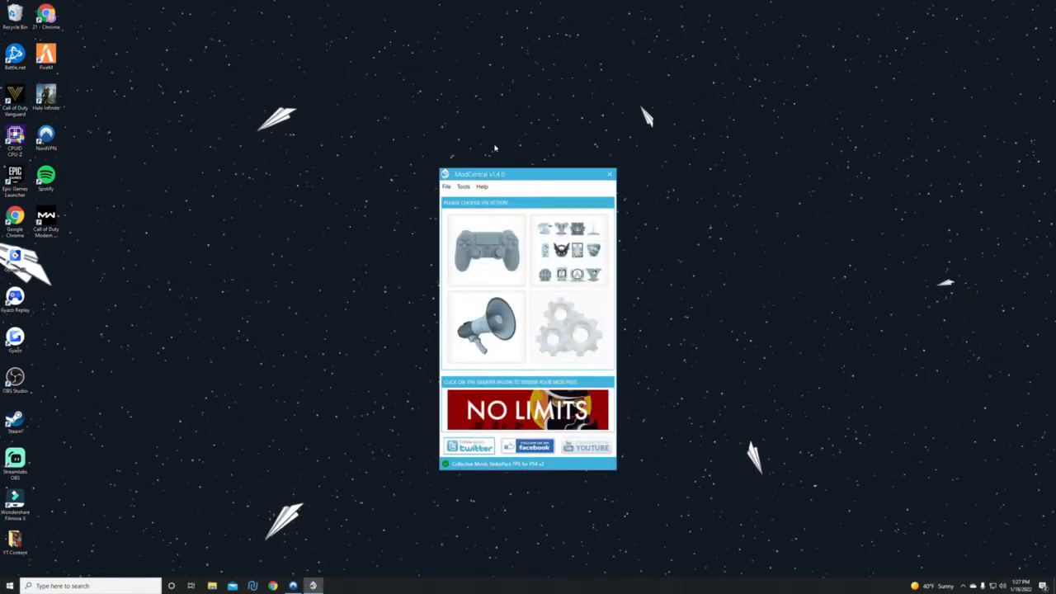
- Reopen the pack slots list to assign Call of Duty Vanguard [Base] v1.0.1 to slot 1
left_click(486, 250)
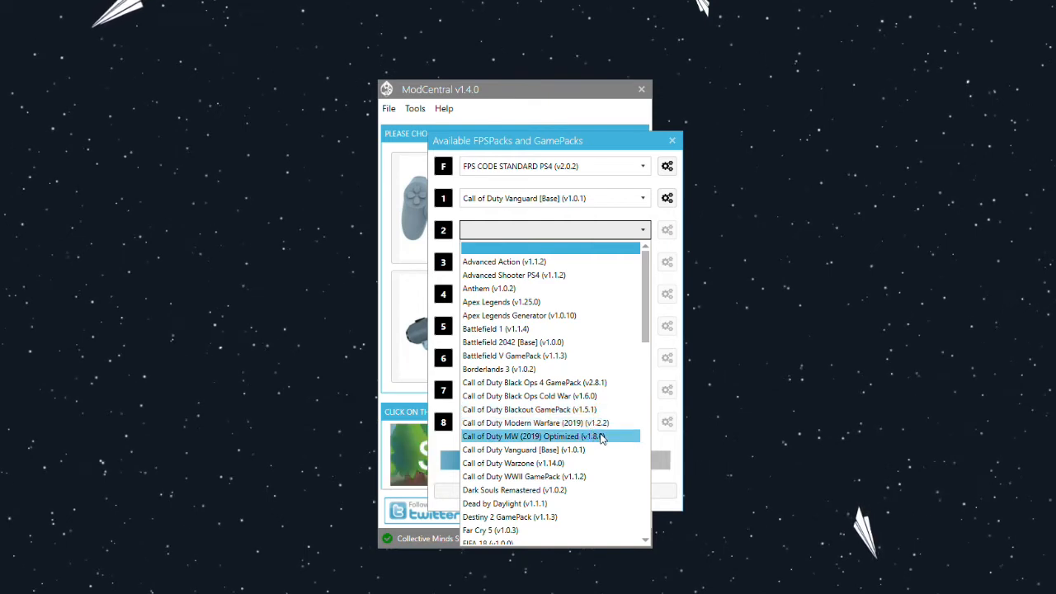
- Assign Call of Duty MW (2019) Optimized to slot 2 and bring up its mod configurator
left_click(531, 436)
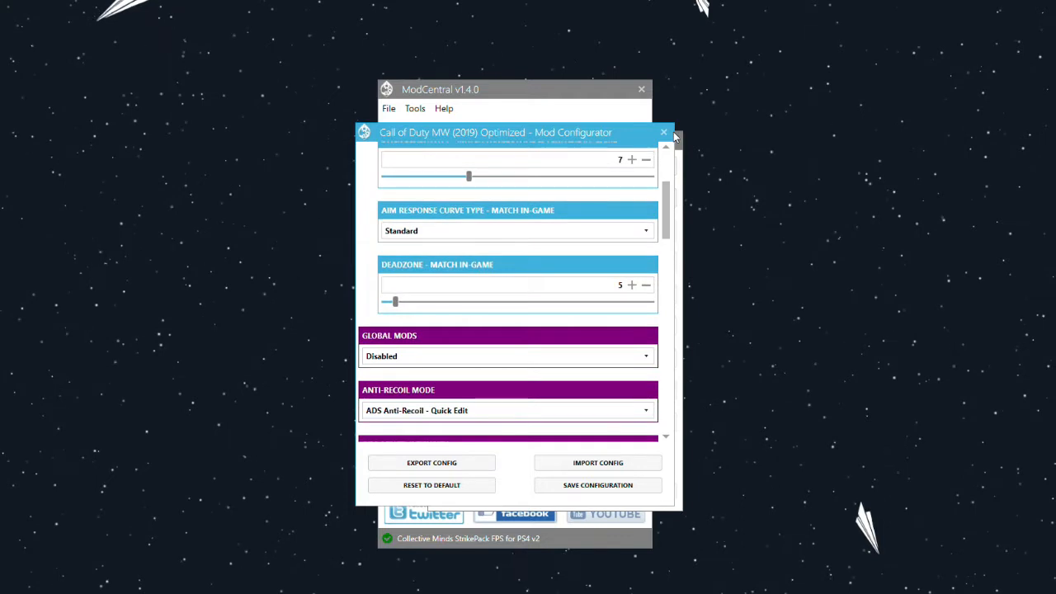